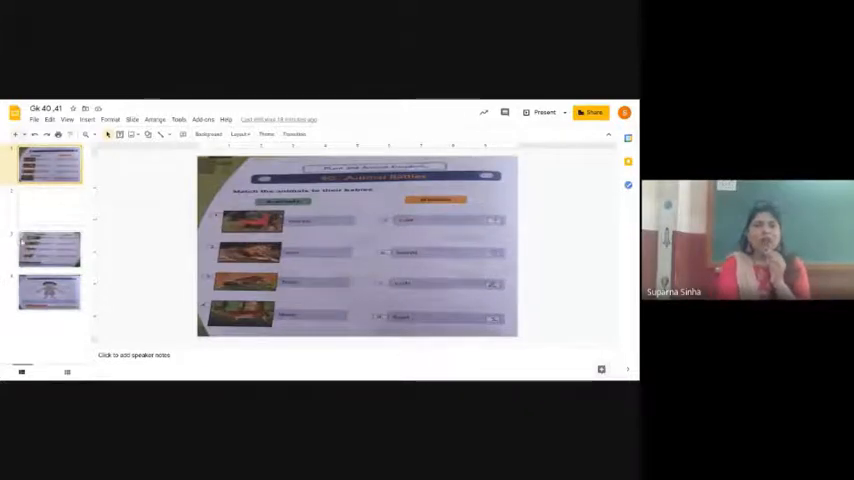
Show the matching worksheet page with the cow among the animal pictures.
left_click(48, 250)
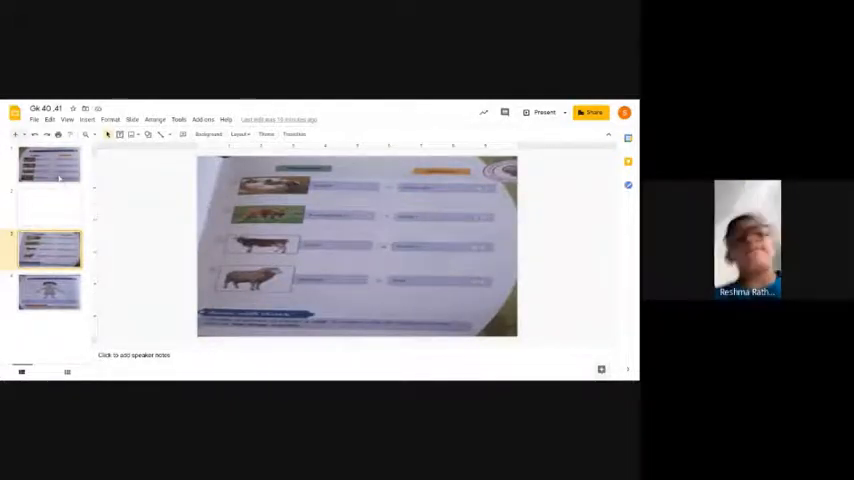
Go back to the first animals-and-babies matching worksheet page.
left_click(48, 168)
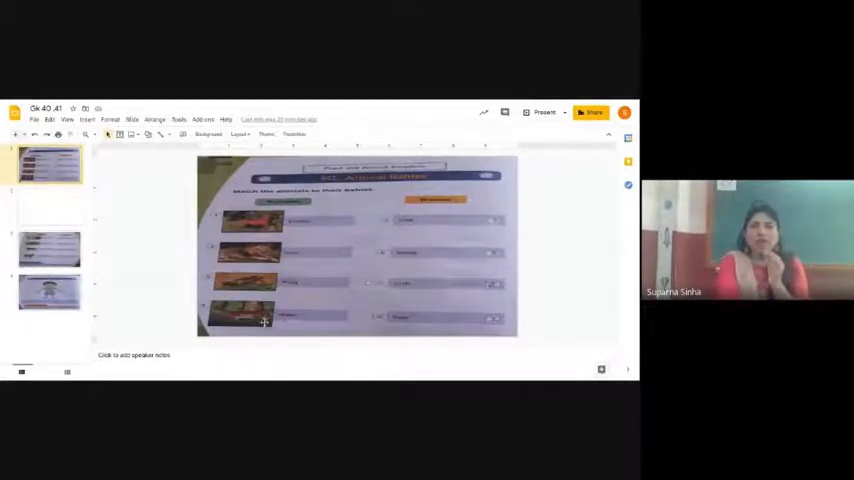
left_click(48, 250)
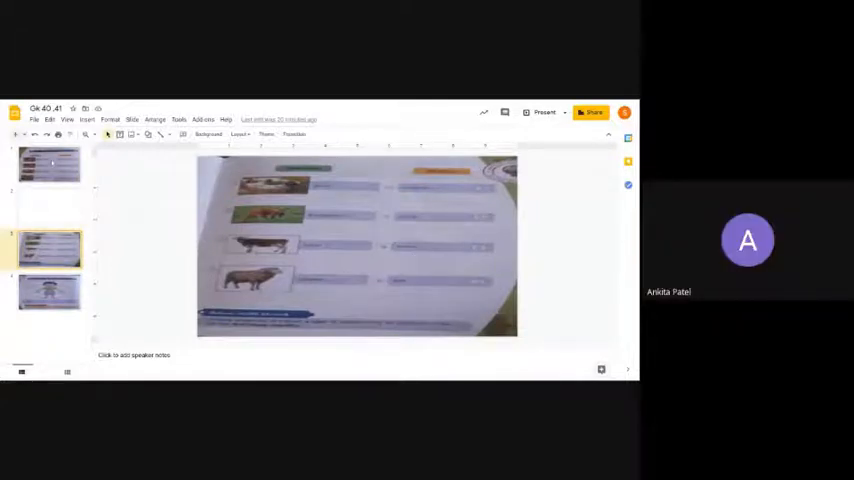
left_click(48, 164)
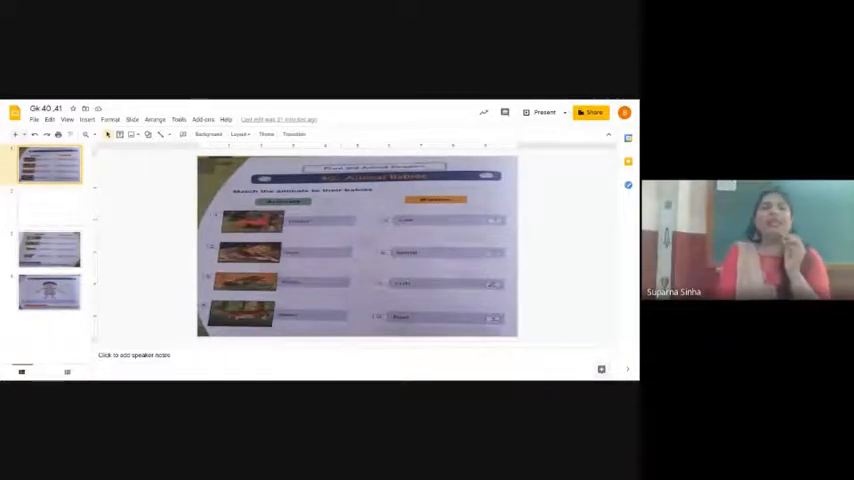
left_click(48, 250)
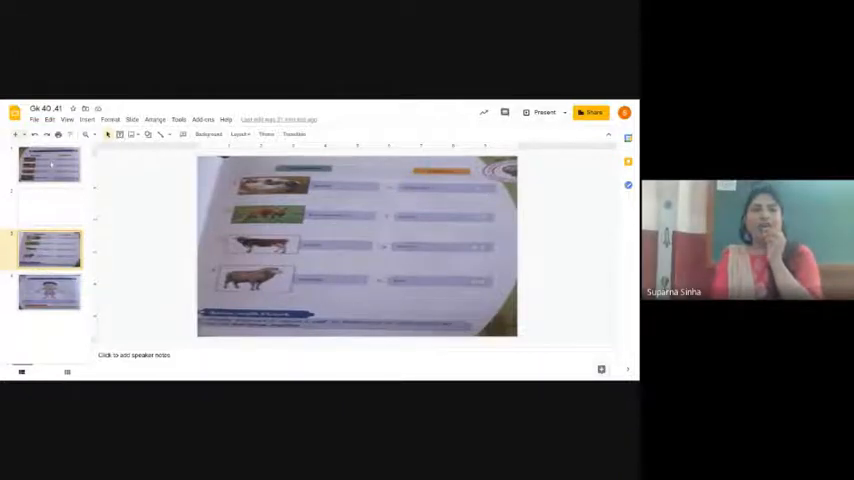
left_click(48, 166)
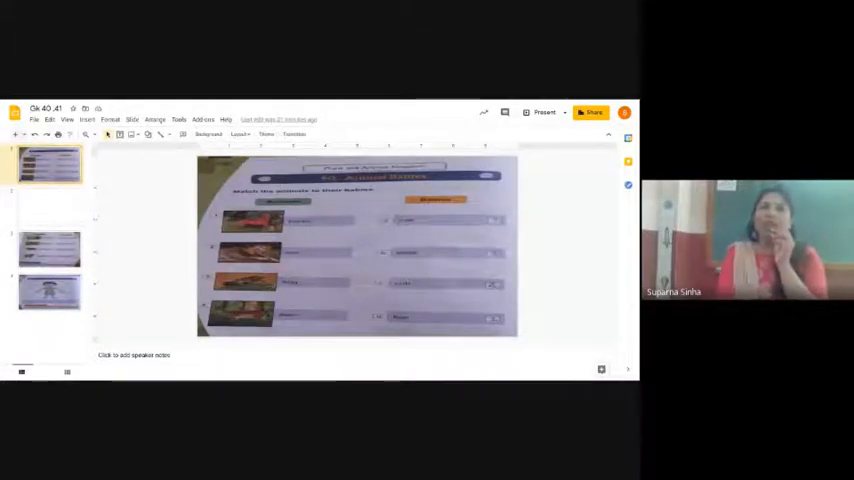
Bring the cow worksheet page back on screen from the filmstrip.
left_click(48, 250)
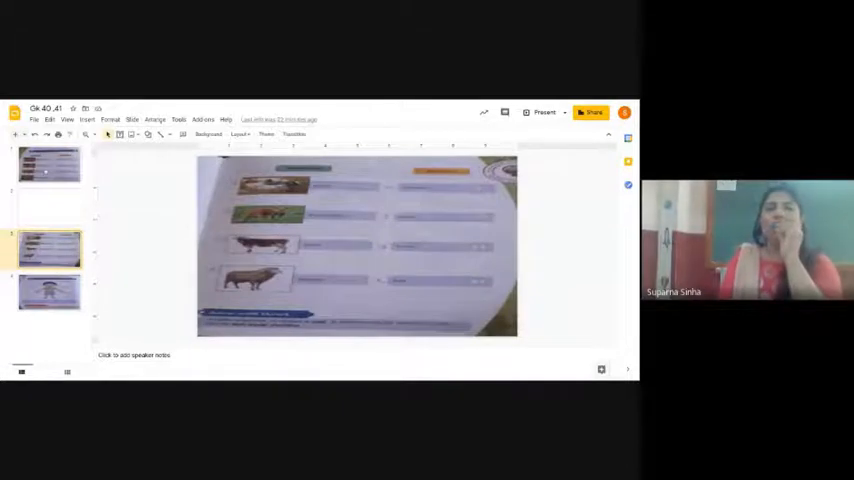
Return to the first slide, the animals-and-babies matching worksheet.
left_click(48, 164)
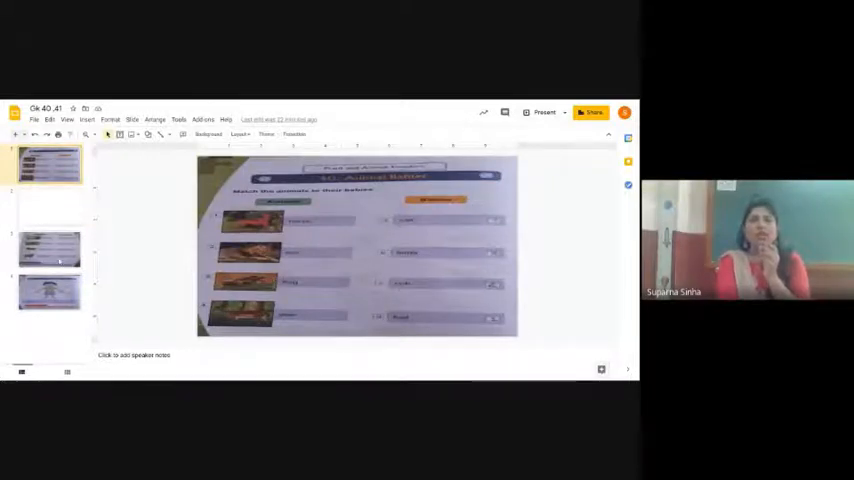
Display the third slide with the cow and other animal pictures.
left_click(48, 250)
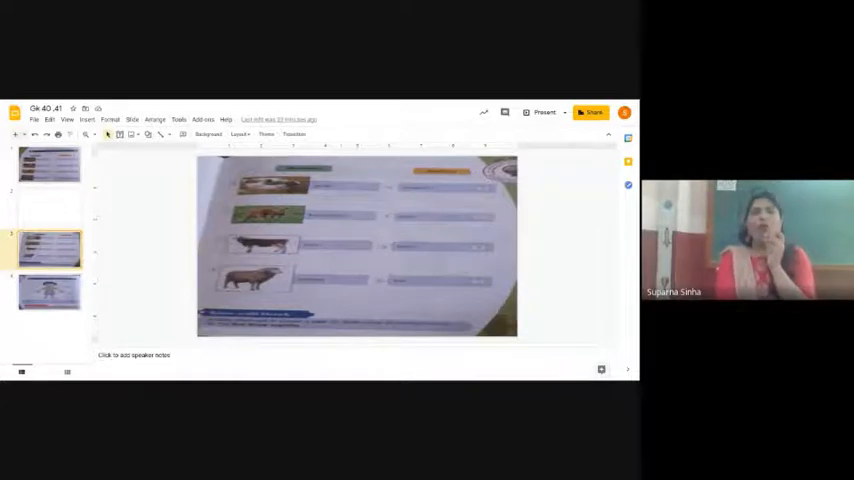
left_click(48, 168)
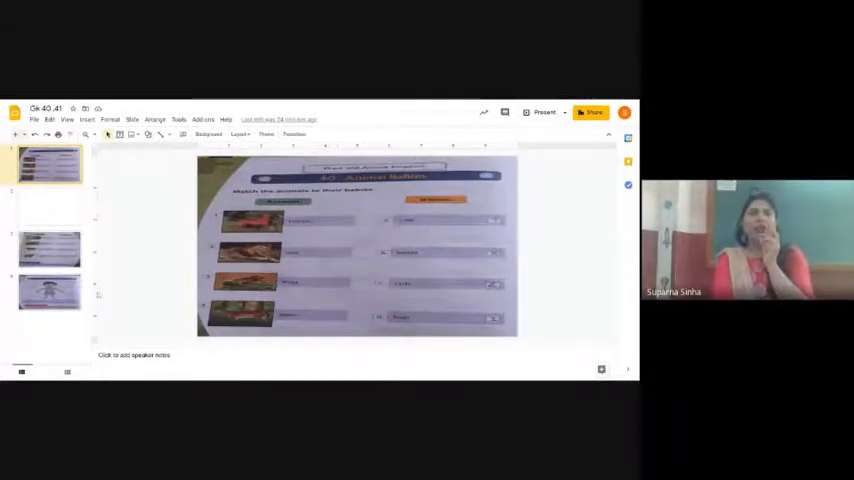
left_click(48, 250)
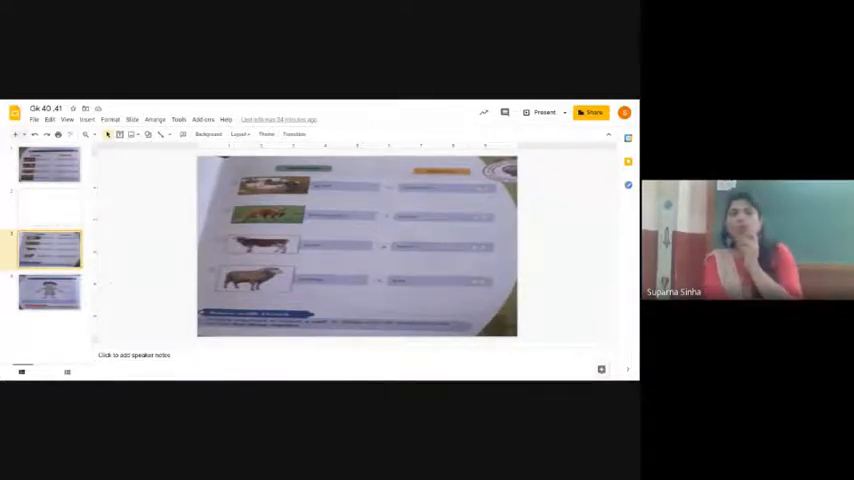
left_click(48, 168)
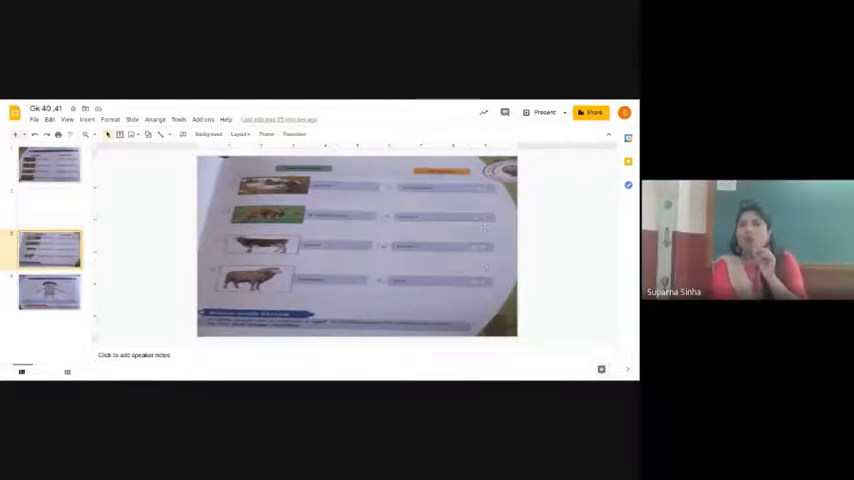
mouse_move(504, 186)
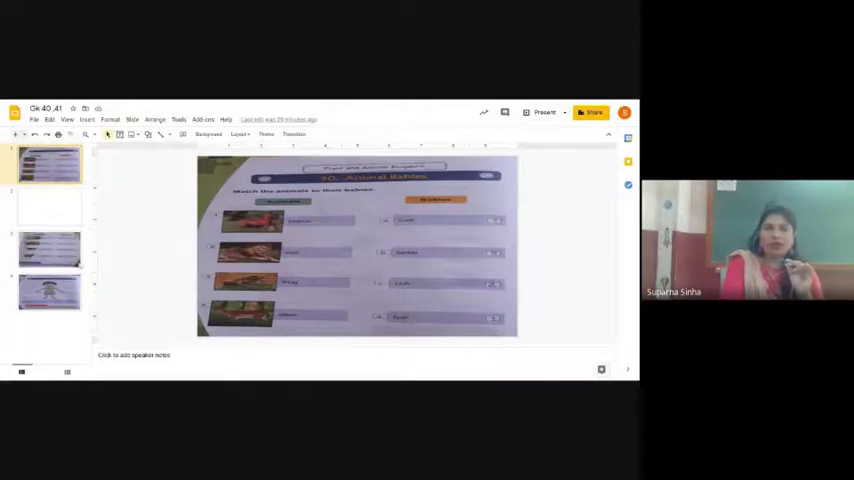
Pass through the cow worksheet slide to the fourth slide, the body-parts worksheet with the child figure.
left_click(48, 250)
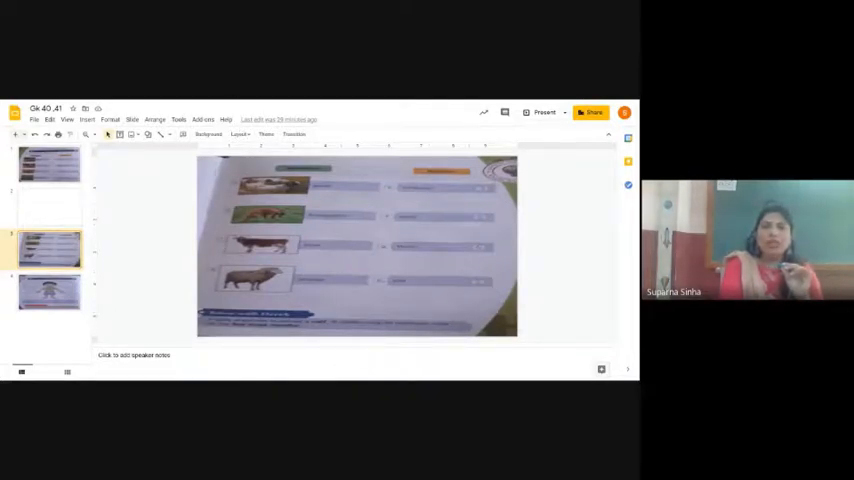
left_click(48, 290)
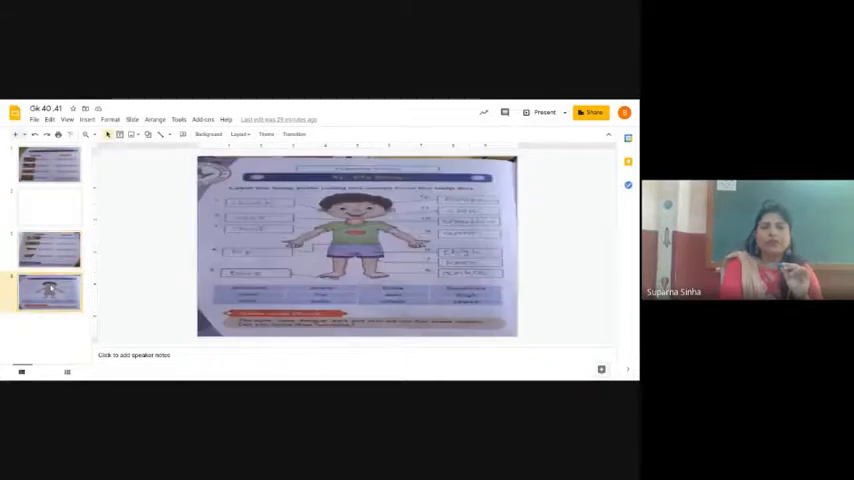